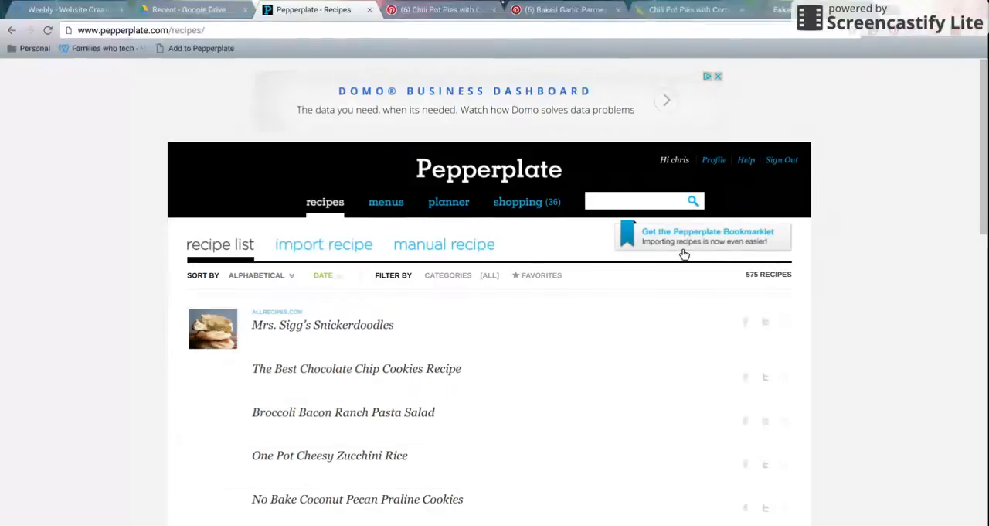
Step: Bring up the Chili Pot Pies with Cornbread Crust pin and scroll to its ingredient list
{"action": "left_click", "coordinate": [323, 275]}
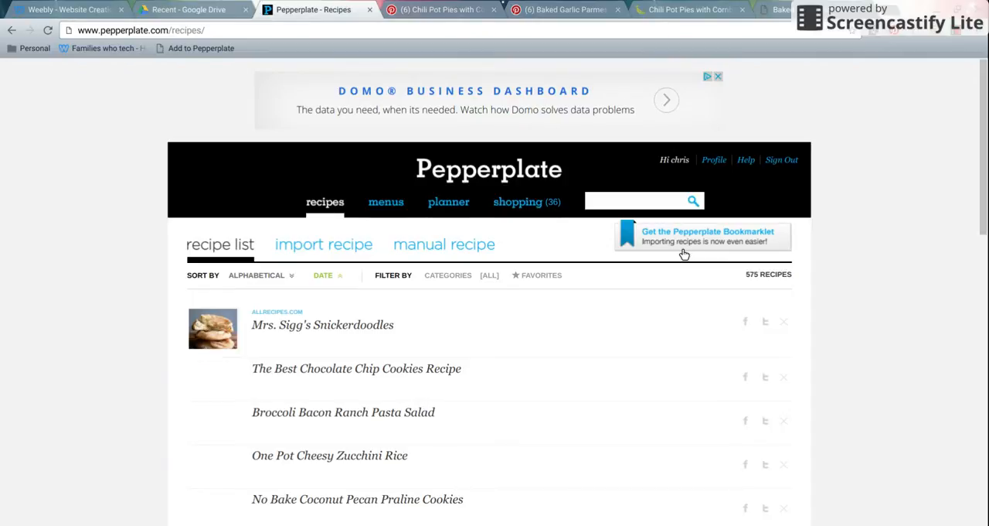
{"action": "mouse_move", "coordinate": [309, 55]}
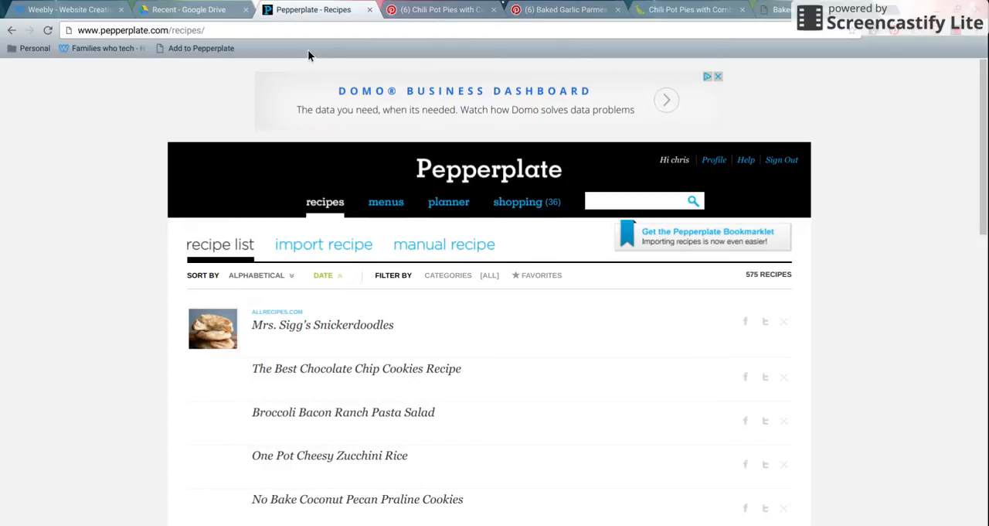
{"action": "left_click", "coordinate": [436, 10]}
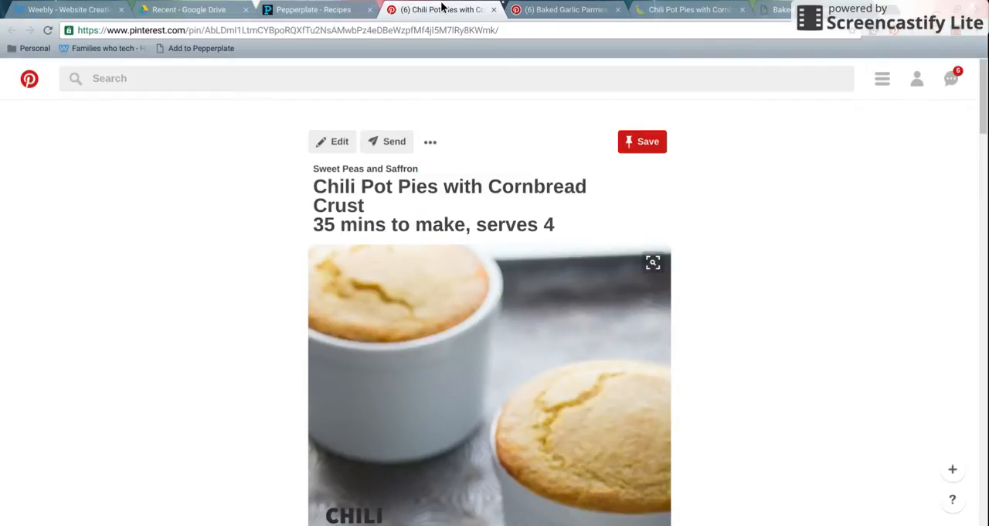
{"action": "scroll", "scroll_direction": "down", "scroll_amount": 3}
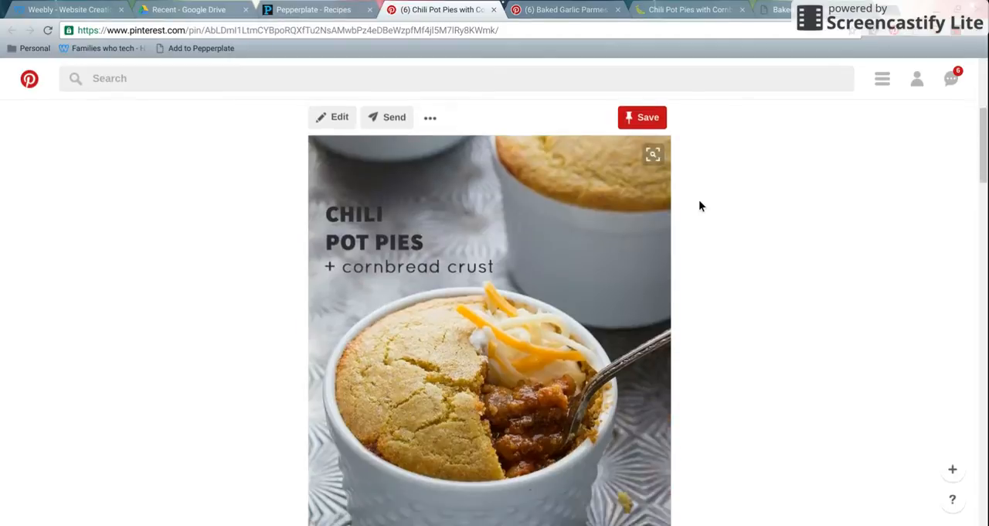
{"action": "scroll", "scroll_direction": "down", "scroll_amount": 3}
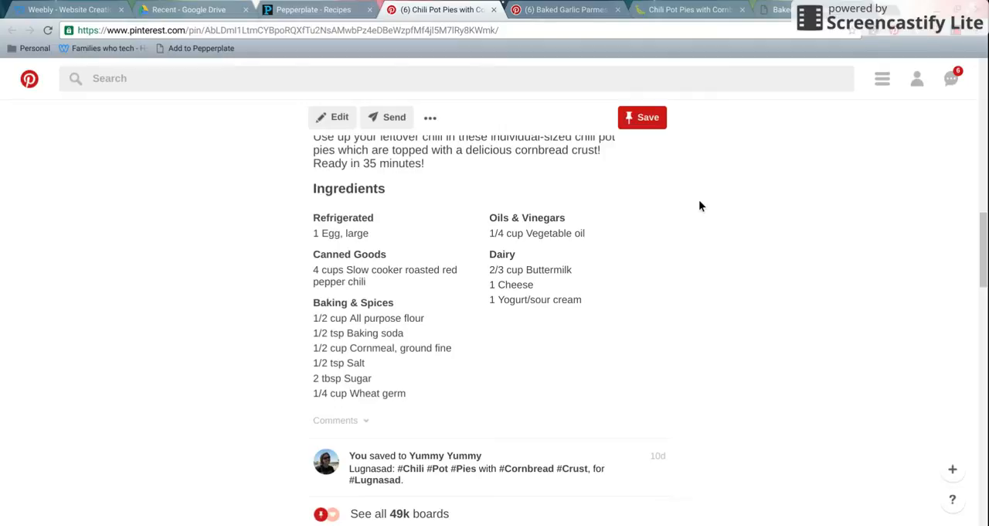
Step: Reload the original Chili Pot Pies post on Sweet Peas and Saffron and scroll to its title
{"action": "left_click", "coordinate": [683, 10]}
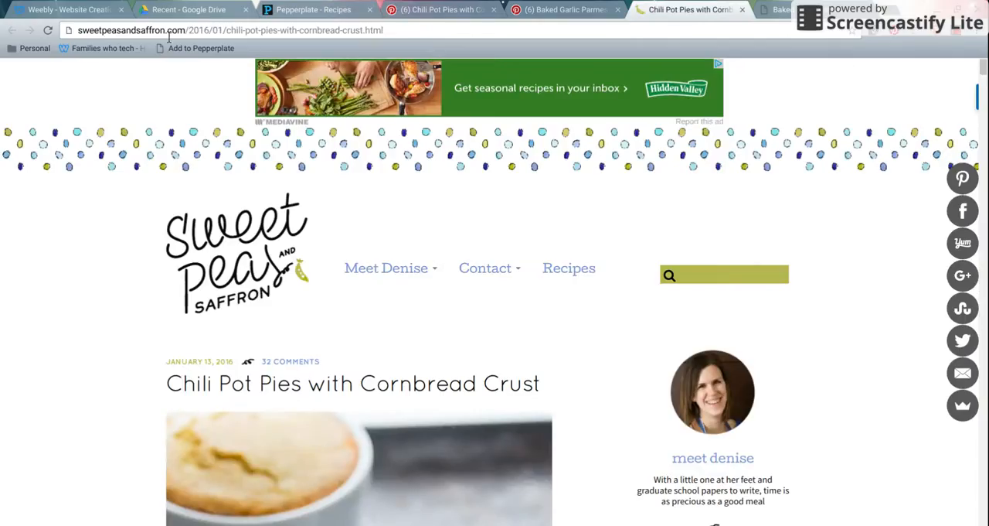
{"action": "left_click", "coordinate": [48, 31]}
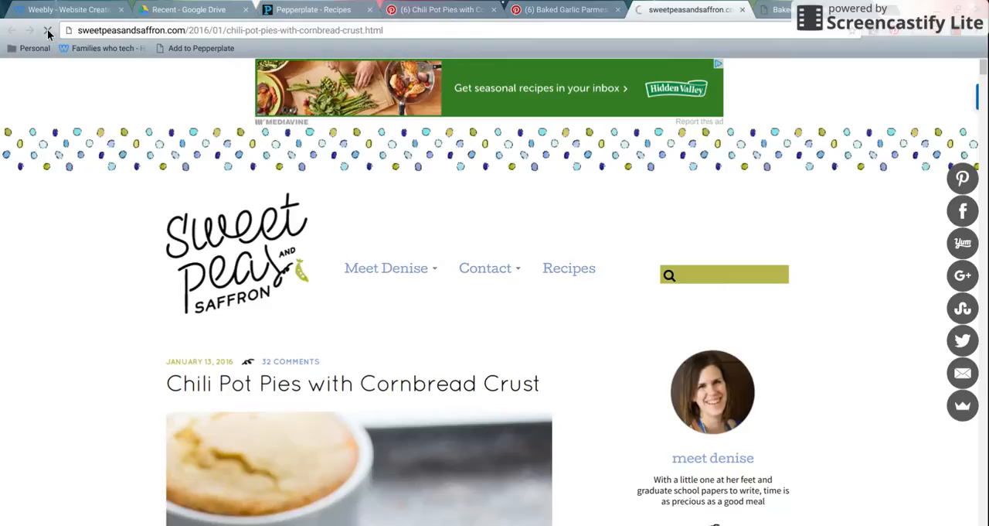
{"action": "scroll", "scroll_direction": "down", "scroll_amount": 3}
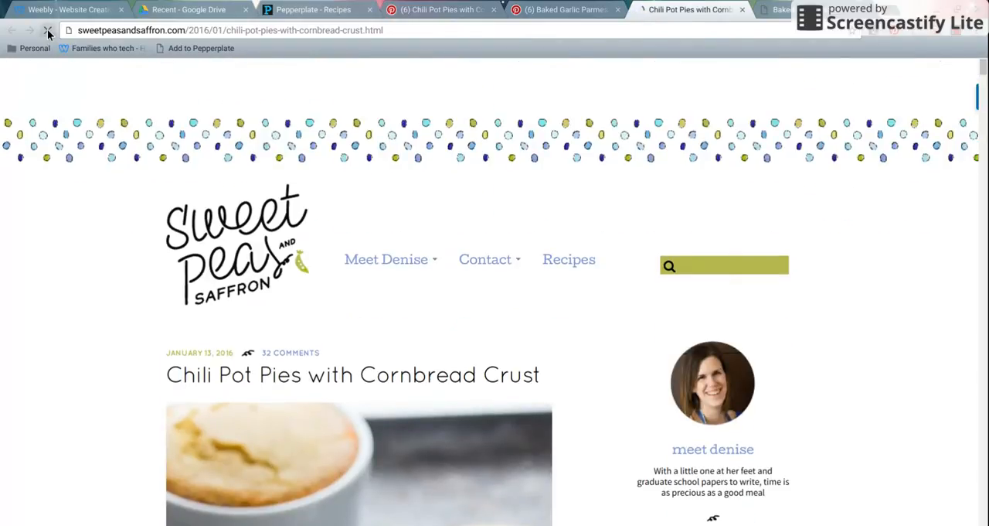
{"action": "left_click", "coordinate": [48, 29]}
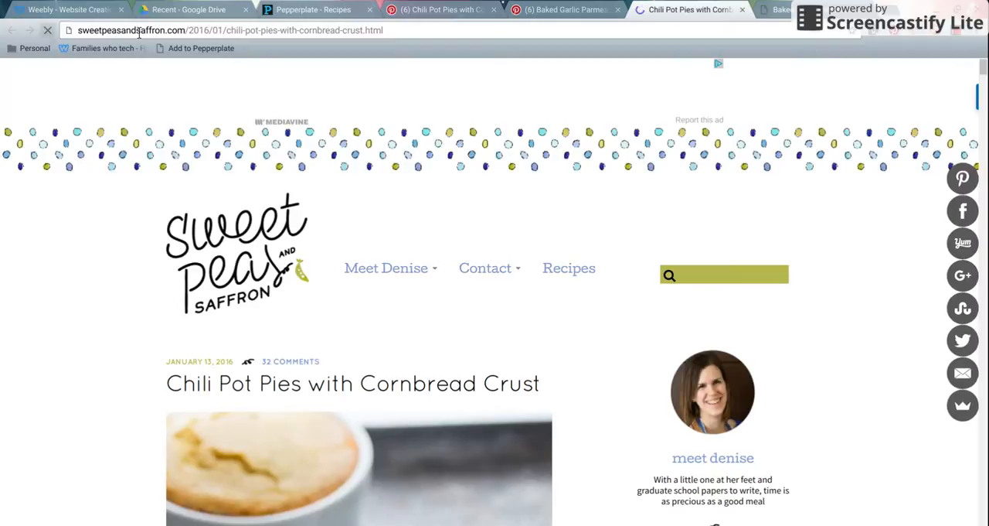
{"action": "scroll", "scroll_direction": "down", "scroll_amount": 3}
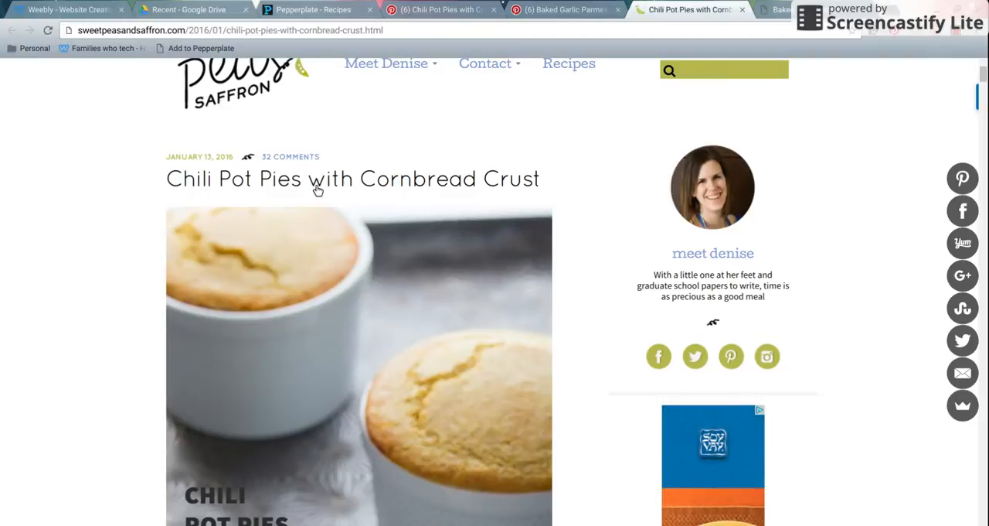
{"action": "mouse_move", "coordinate": [178, 61]}
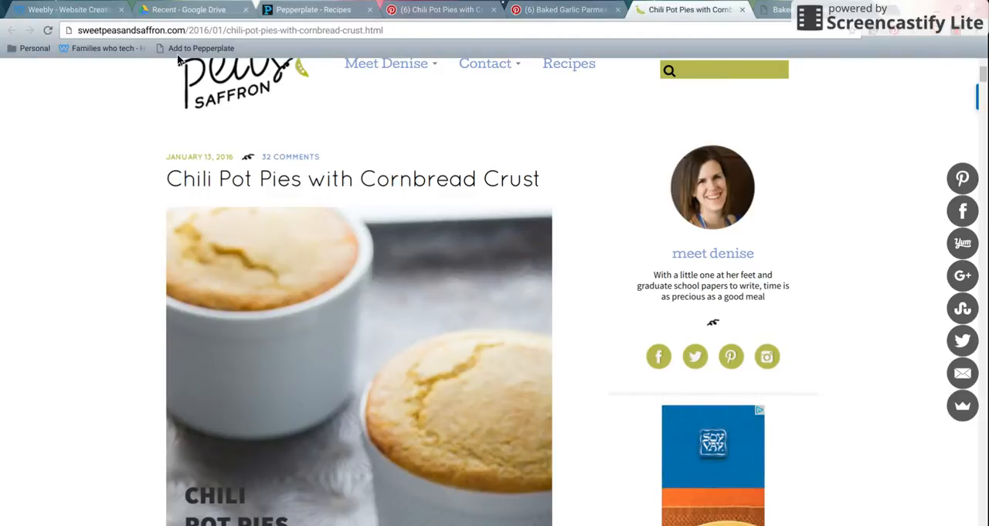
Step: Import the Chili Pot Pies recipe into Pepperplate via the Add to Pepperplate bookmark
{"action": "left_click", "coordinate": [201, 48]}
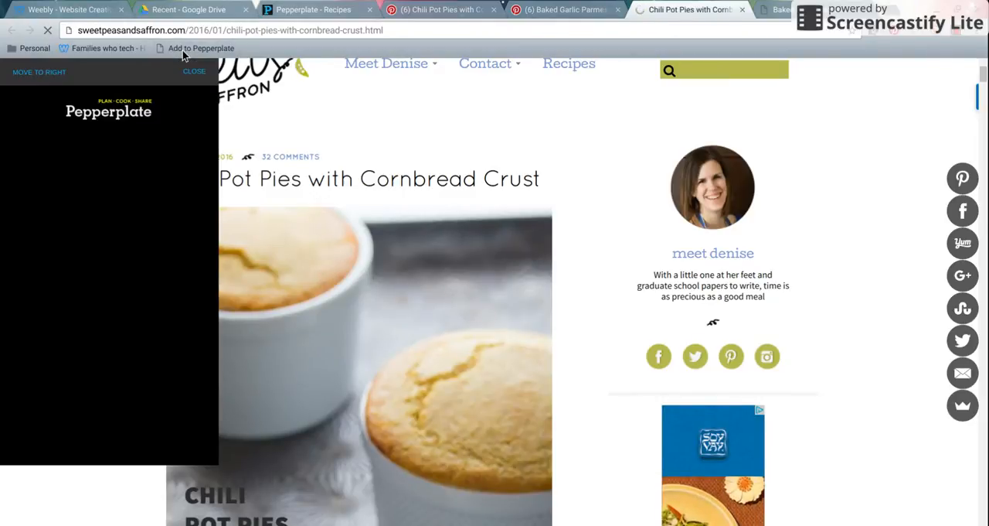
{"action": "left_click", "coordinate": [201, 48]}
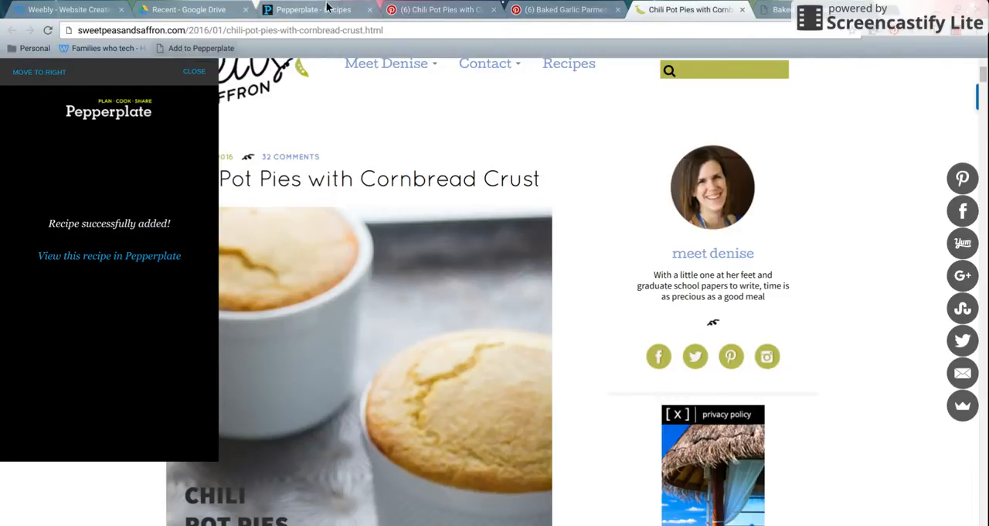
{"action": "left_click", "coordinate": [564, 9]}
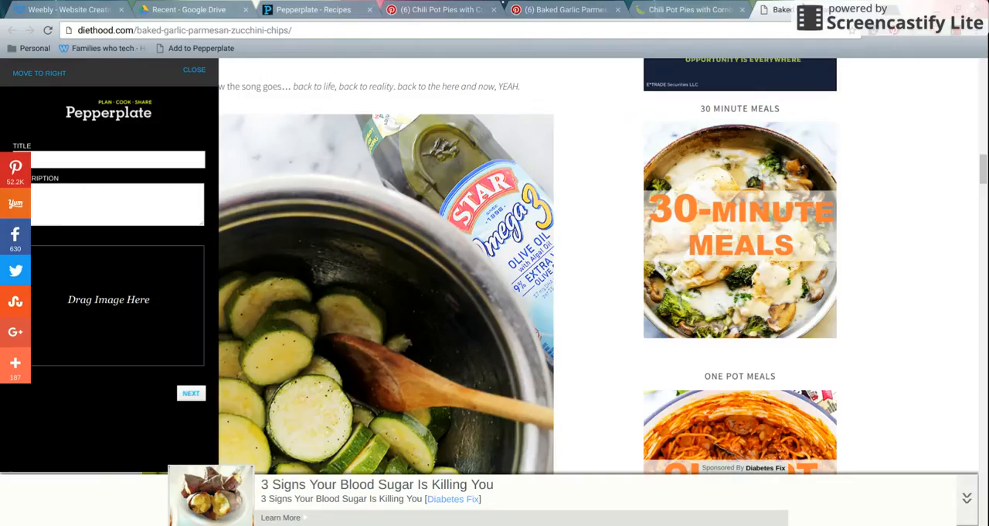
{"action": "mouse_move", "coordinate": [228, 292]}
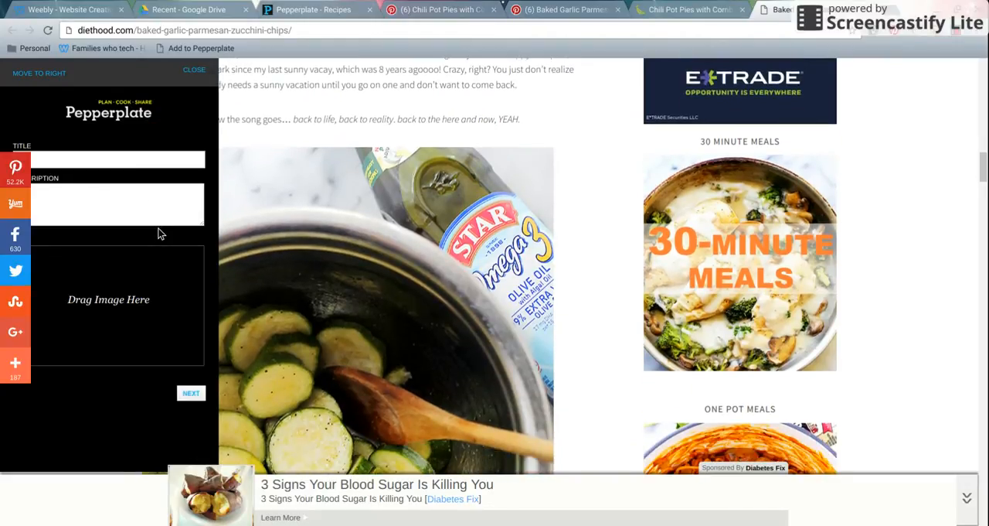
{"action": "scroll", "scroll_direction": "down", "scroll_amount": 3}
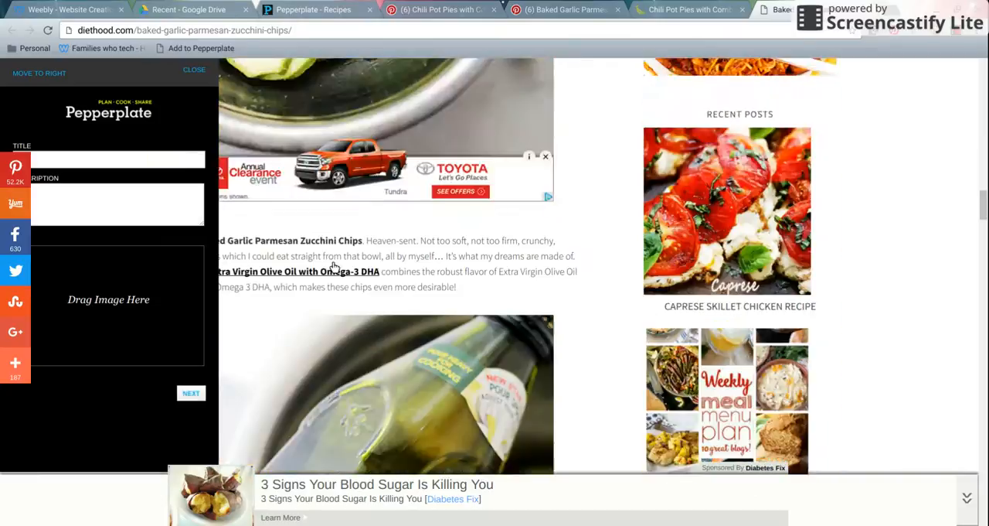
{"action": "scroll", "scroll_direction": "down", "scroll_amount": 3}
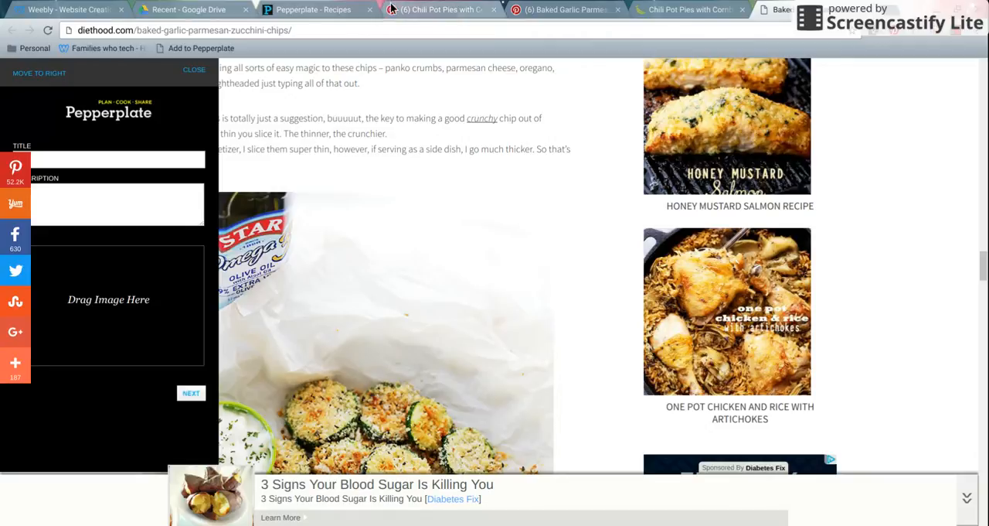
{"action": "left_click", "coordinate": [316, 9]}
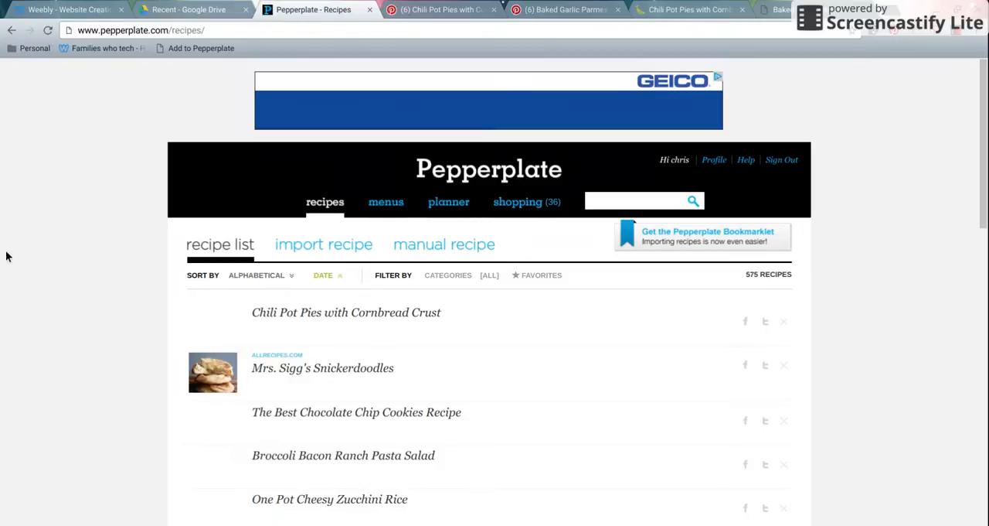
{"action": "mouse_move", "coordinate": [230, 336]}
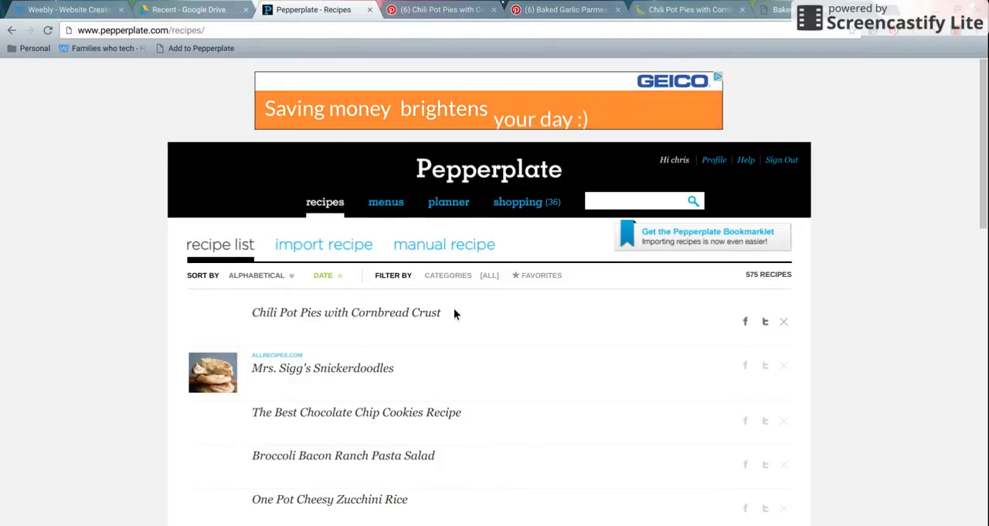
Step: Select Chili Pot Pies with Cornbread Crust from the date-sorted recipe list
{"action": "left_click", "coordinate": [346, 312]}
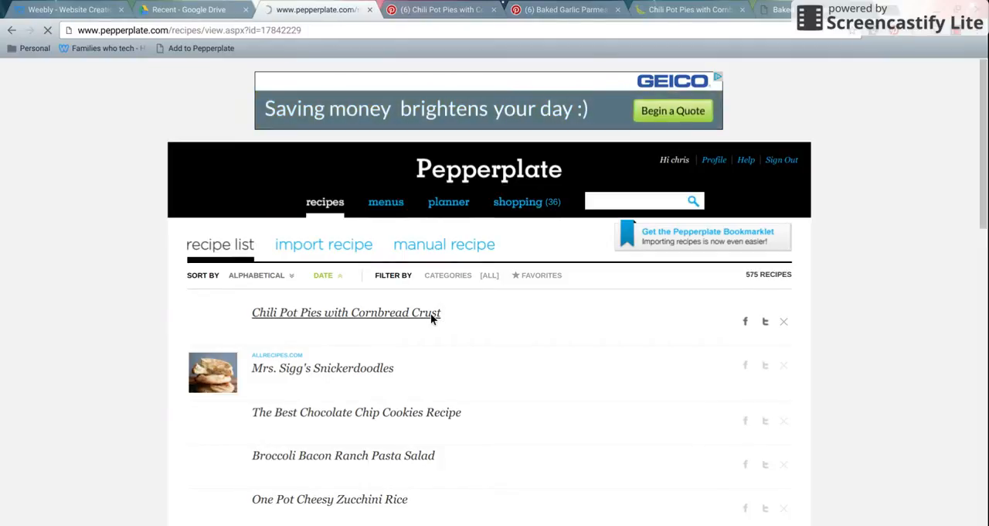
Step: View the recipe page, scrolling through ingredients, instructions and the Planner panel and back up
{"action": "left_click", "coordinate": [346, 313]}
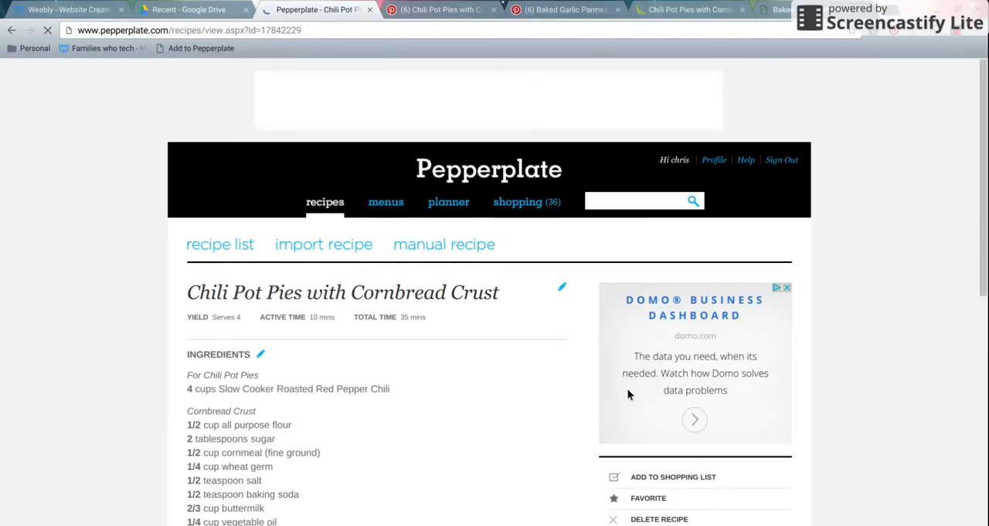
{"action": "scroll", "scroll_direction": "down", "scroll_amount": 3}
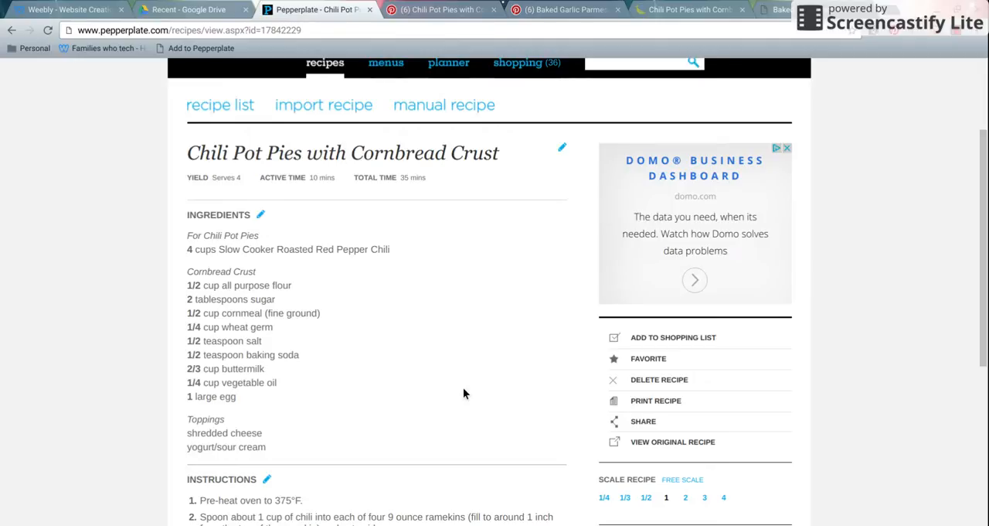
{"action": "mouse_move", "coordinate": [779, 361]}
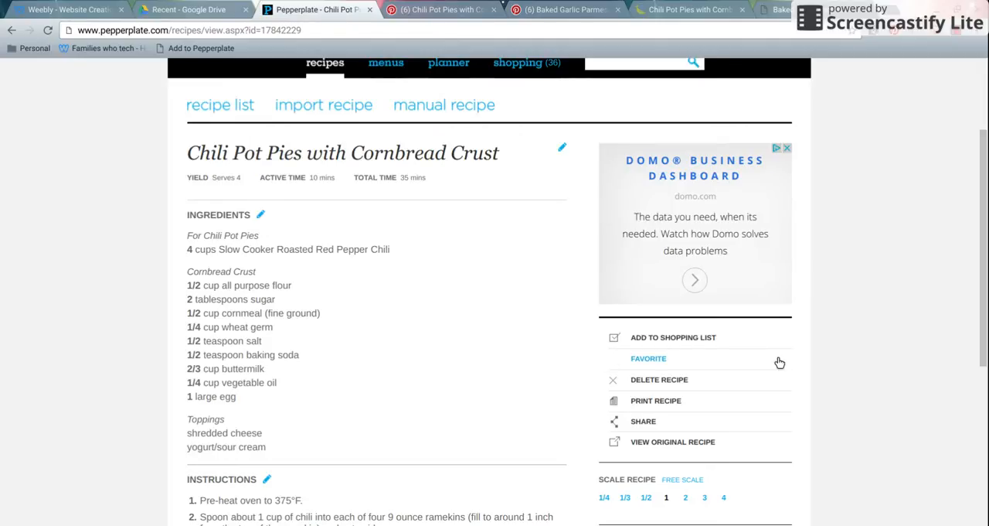
{"action": "scroll", "scroll_direction": "down", "scroll_amount": 3}
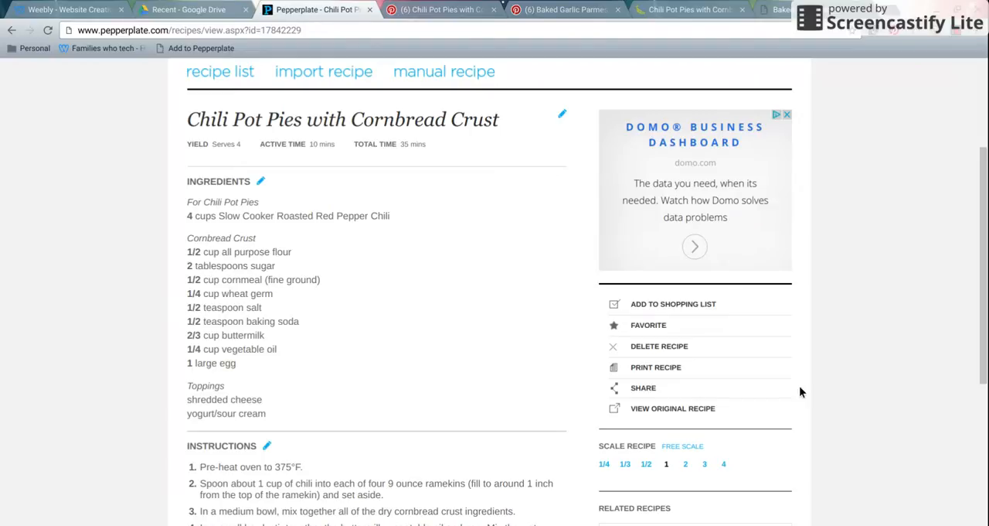
{"action": "scroll", "scroll_direction": "up", "scroll_amount": 3}
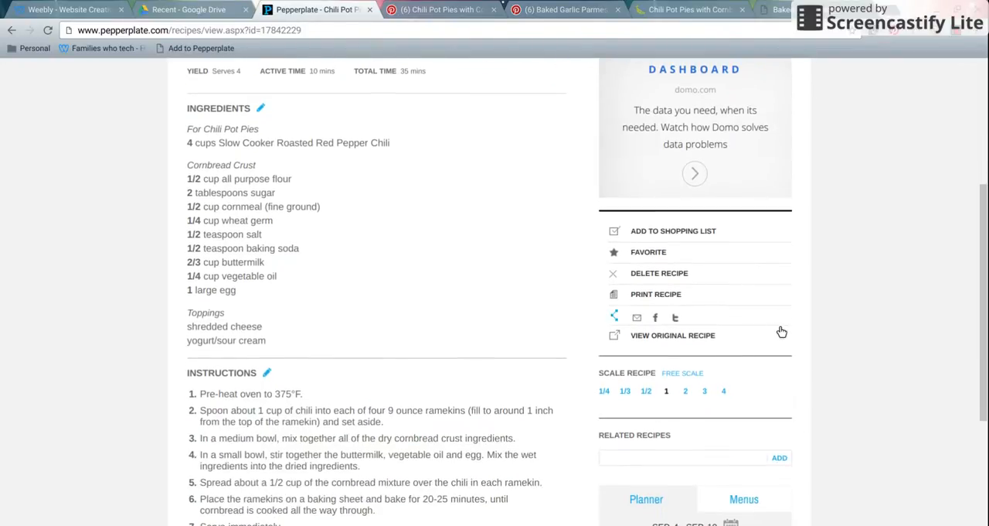
{"action": "scroll", "scroll_direction": "down", "scroll_amount": 3}
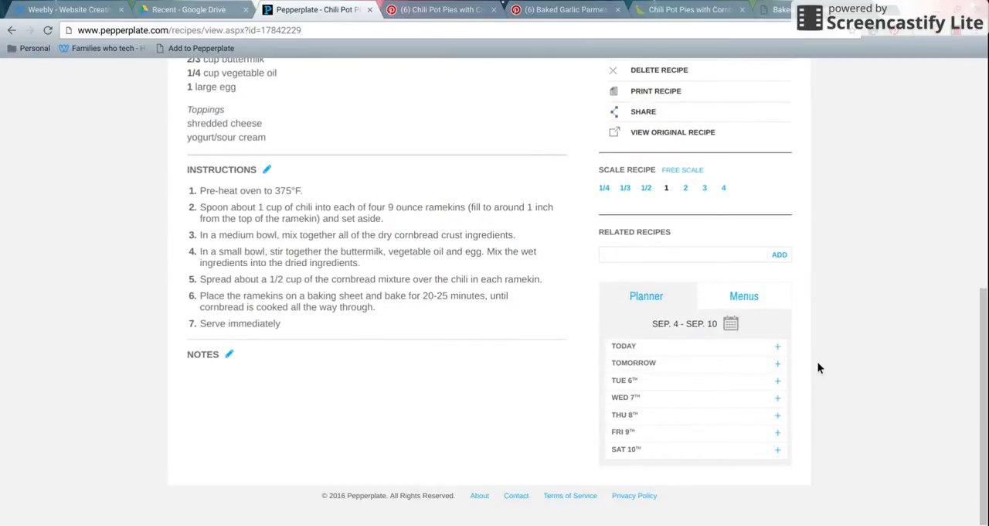
{"action": "scroll", "scroll_direction": "up", "scroll_amount": 3}
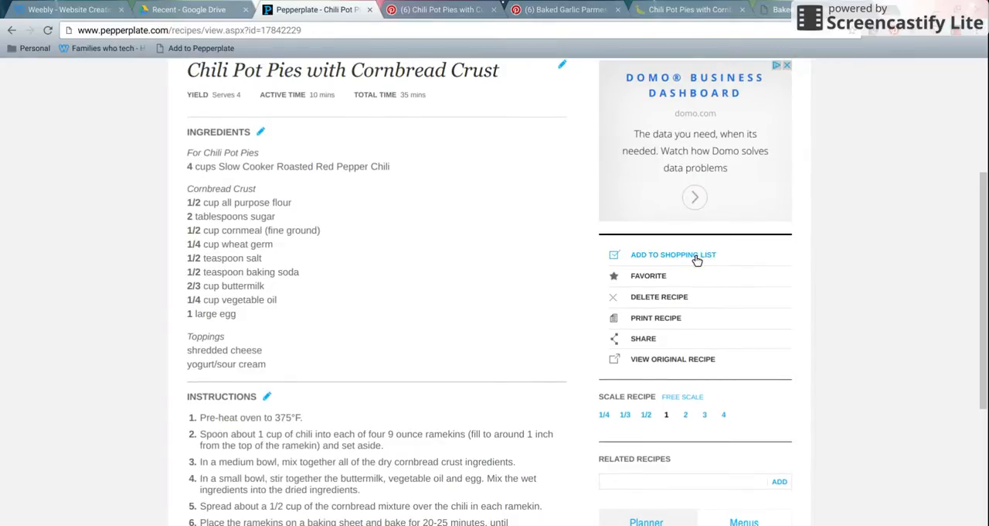
Step: Add all Chili Pot Pies ingredients to the shopping list, bringing it to 48 items
{"action": "left_click", "coordinate": [672, 253]}
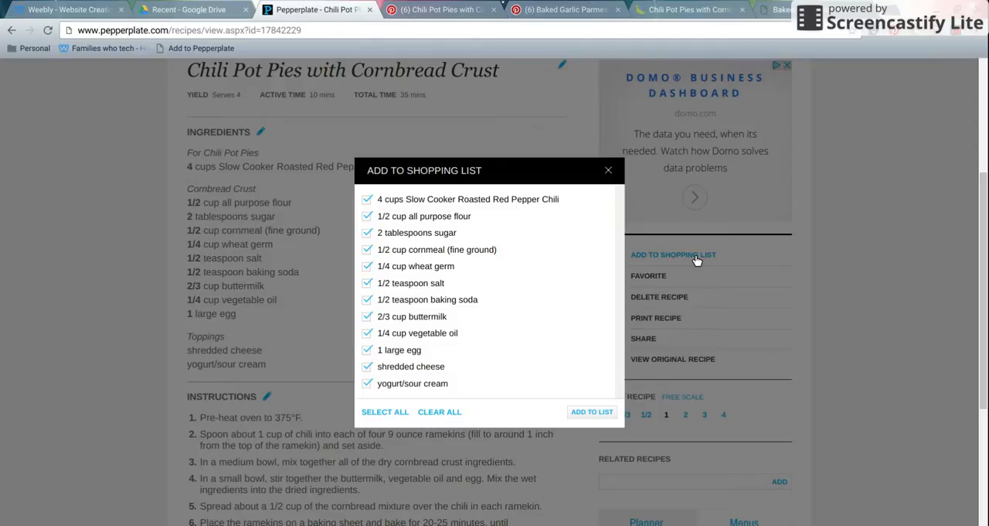
{"action": "left_click", "coordinate": [590, 411]}
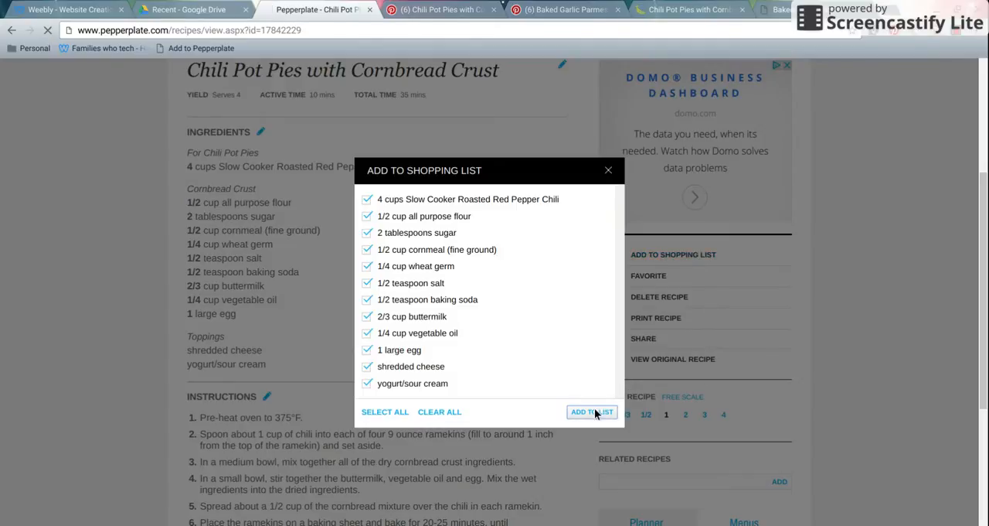
{"action": "left_click", "coordinate": [591, 411]}
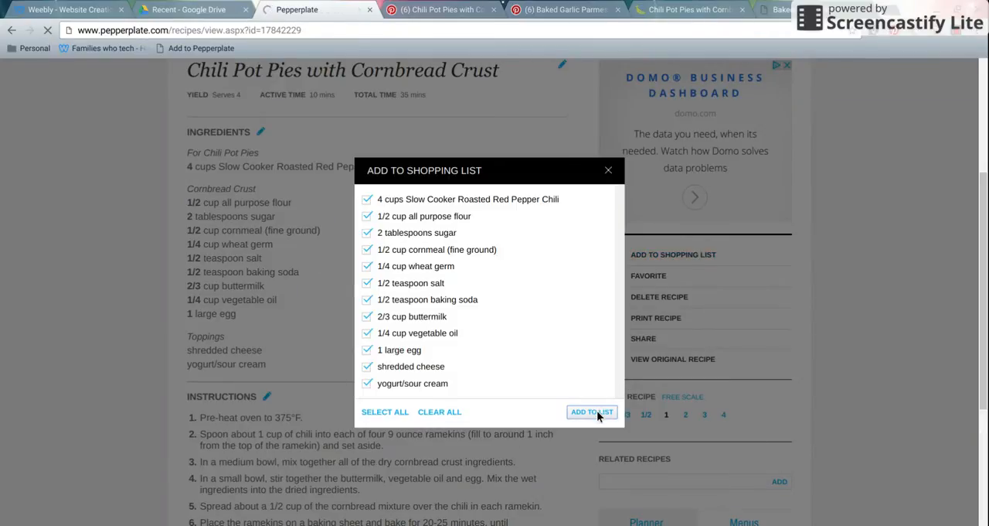
{"action": "left_click", "coordinate": [590, 411]}
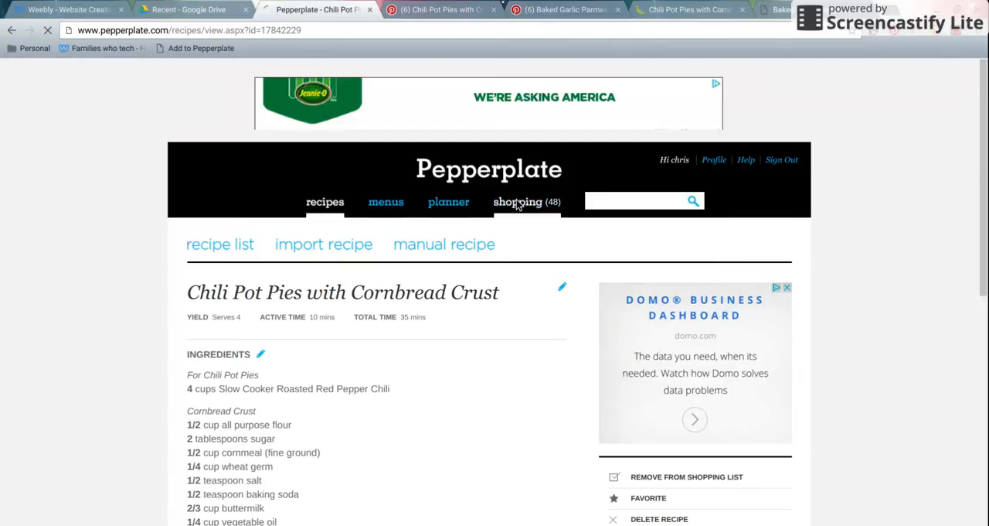
Step: Review the 48-item shopping list by aisle, then group it by recipe
{"action": "left_click", "coordinate": [518, 201]}
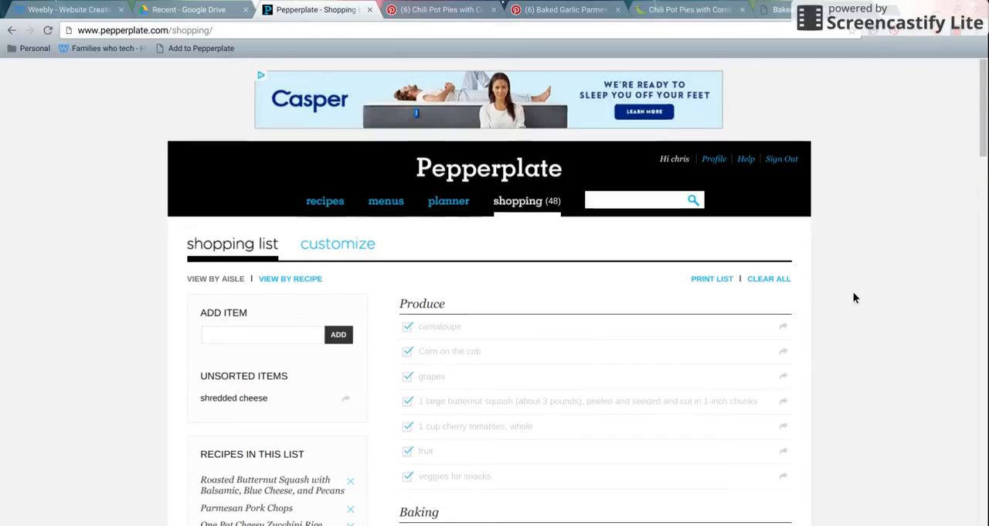
{"action": "scroll", "scroll_direction": "down", "scroll_amount": 3}
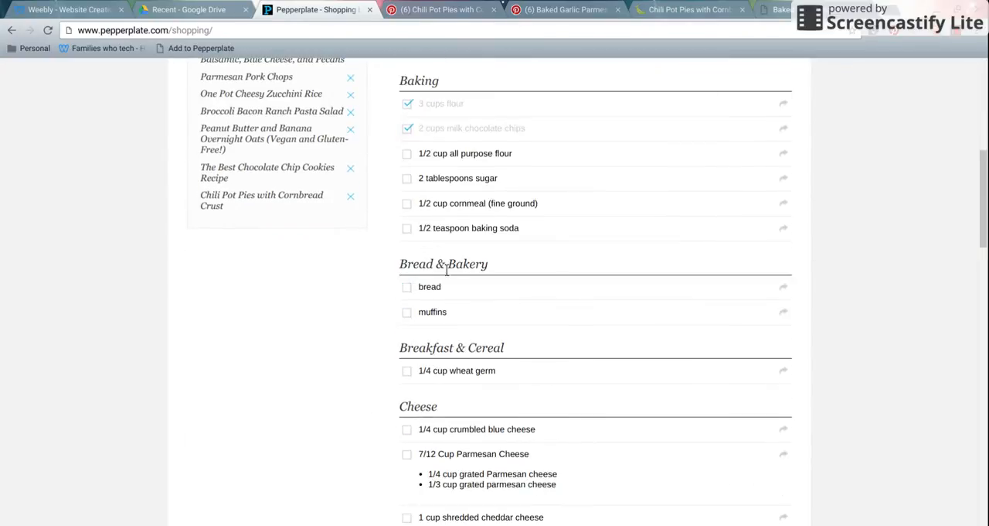
{"action": "mouse_move", "coordinate": [533, 263]}
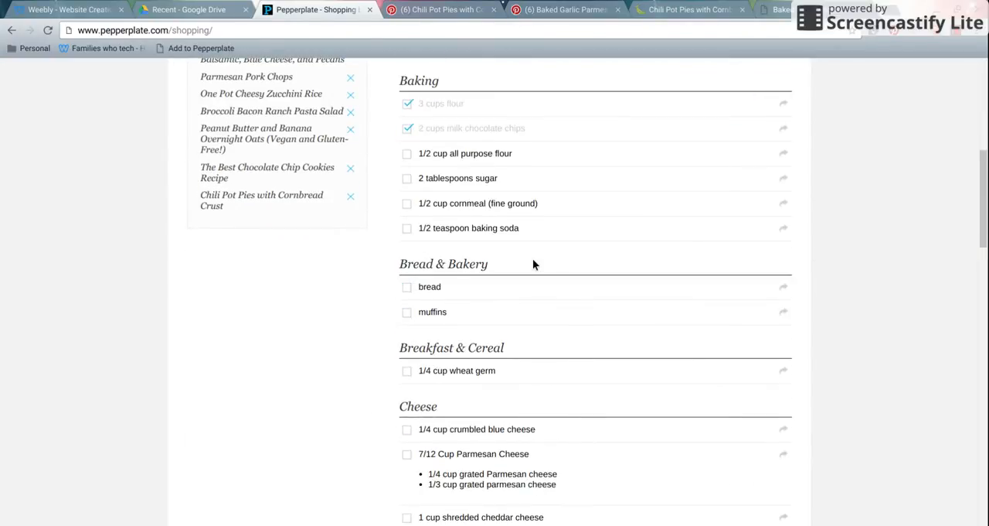
{"action": "scroll", "scroll_direction": "down", "scroll_amount": 3}
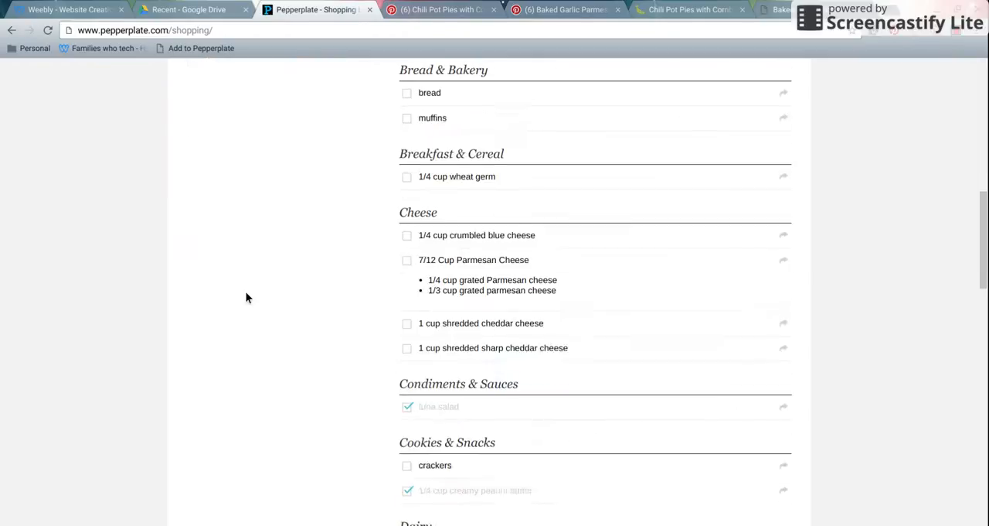
{"action": "scroll", "scroll_direction": "up", "scroll_amount": 3}
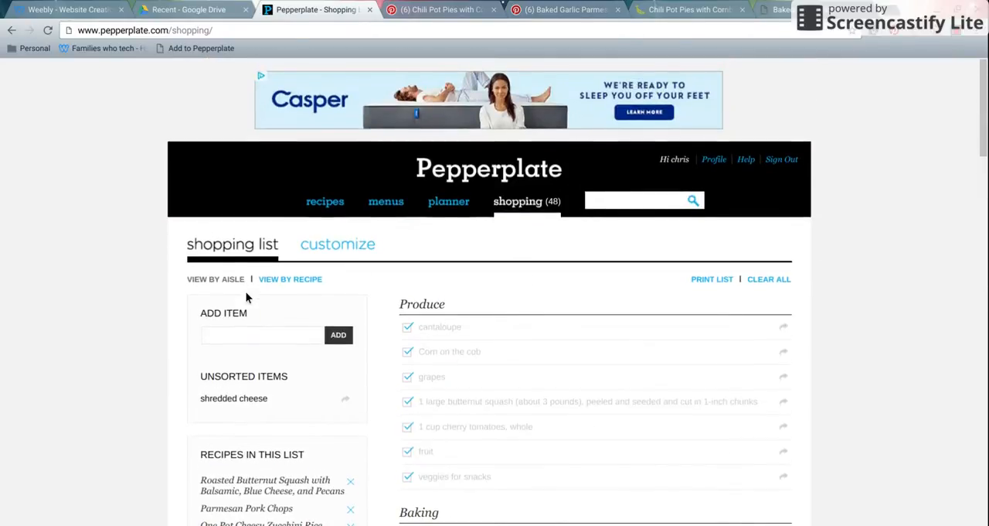
{"action": "scroll", "scroll_direction": "down", "scroll_amount": 3}
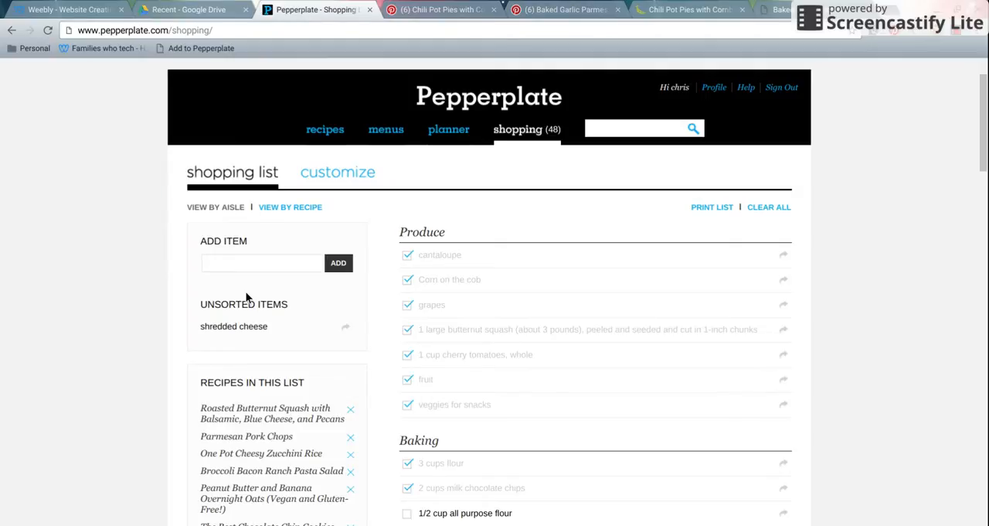
{"action": "left_click", "coordinate": [291, 207]}
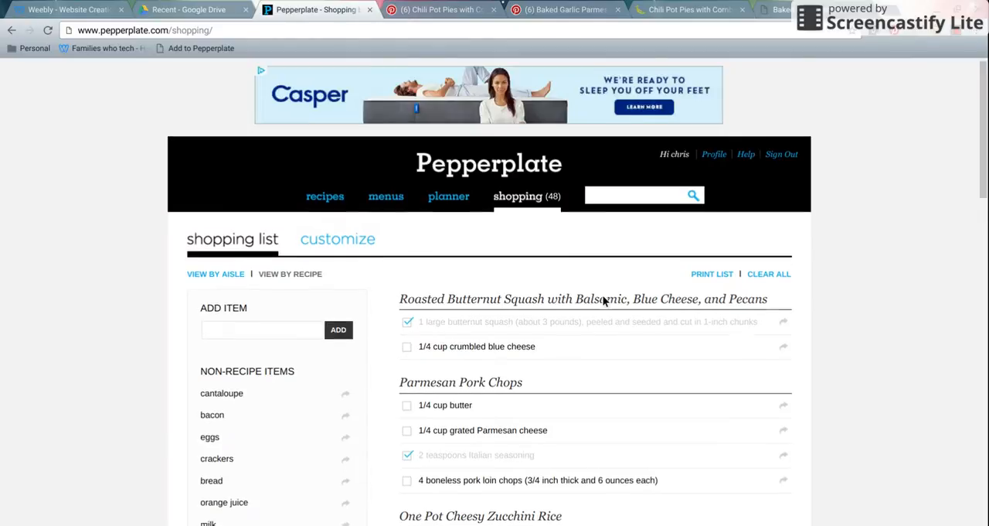
Step: Scroll through the recipe-grouped shopping list and go to the weekly planner
{"action": "scroll", "scroll_direction": "down", "scroll_amount": 3}
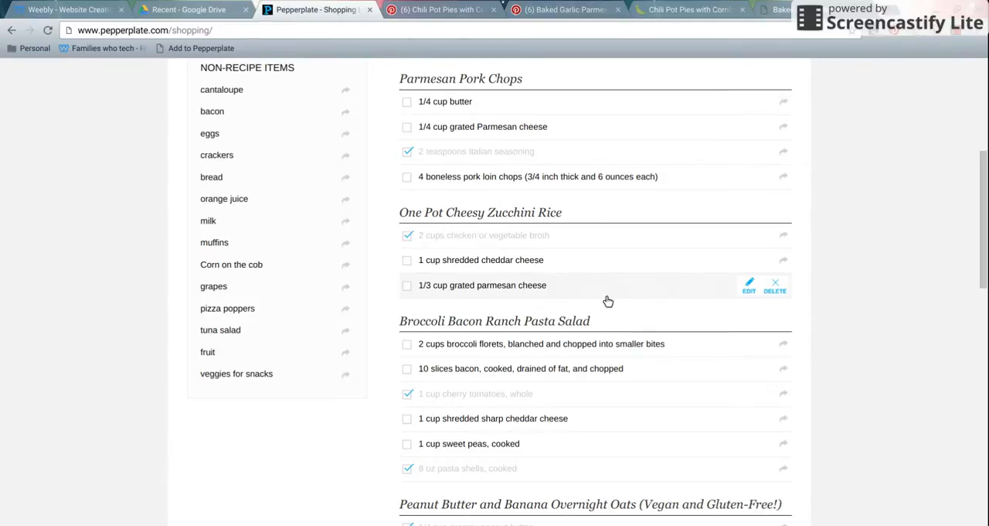
{"action": "scroll", "scroll_direction": "up", "scroll_amount": 3}
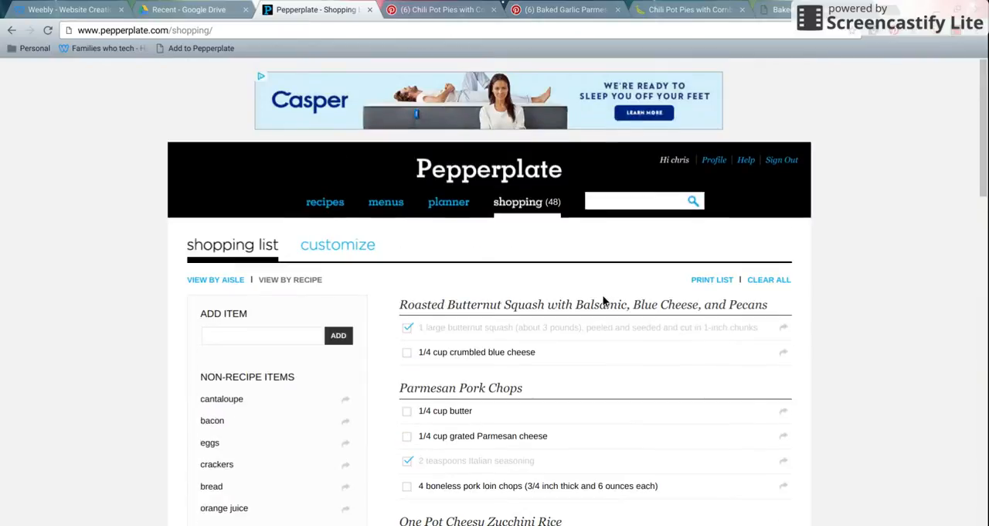
{"action": "mouse_move", "coordinate": [461, 195]}
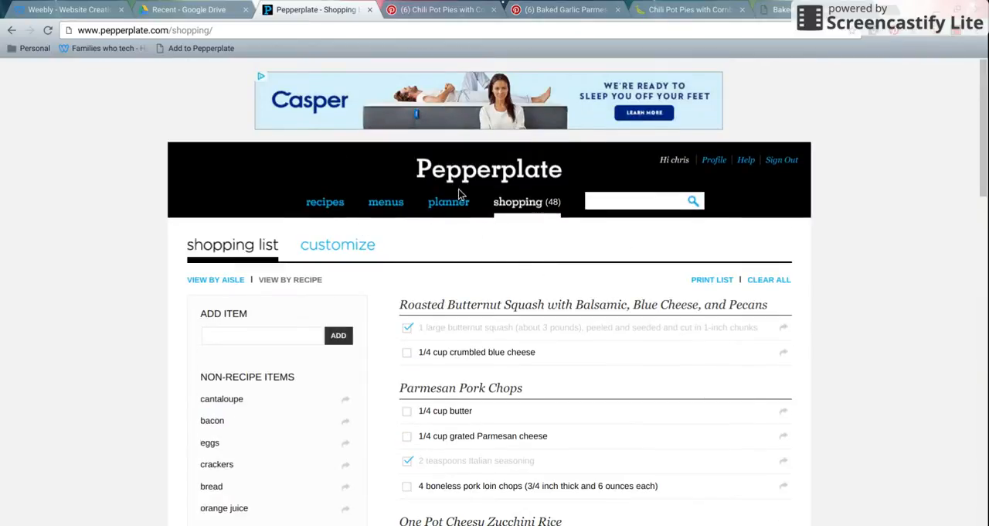
{"action": "left_click", "coordinate": [448, 201]}
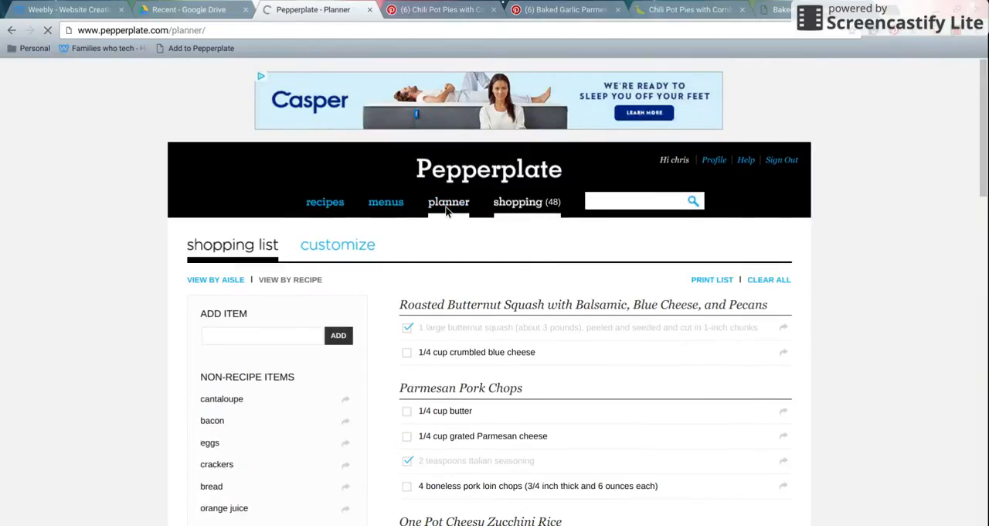
Step: Schedule Chili Pot Pies with Cornbread Crust for Monday, September 5th evening by typing 'Chili P' and picking the suggestion
{"action": "left_click", "coordinate": [448, 201]}
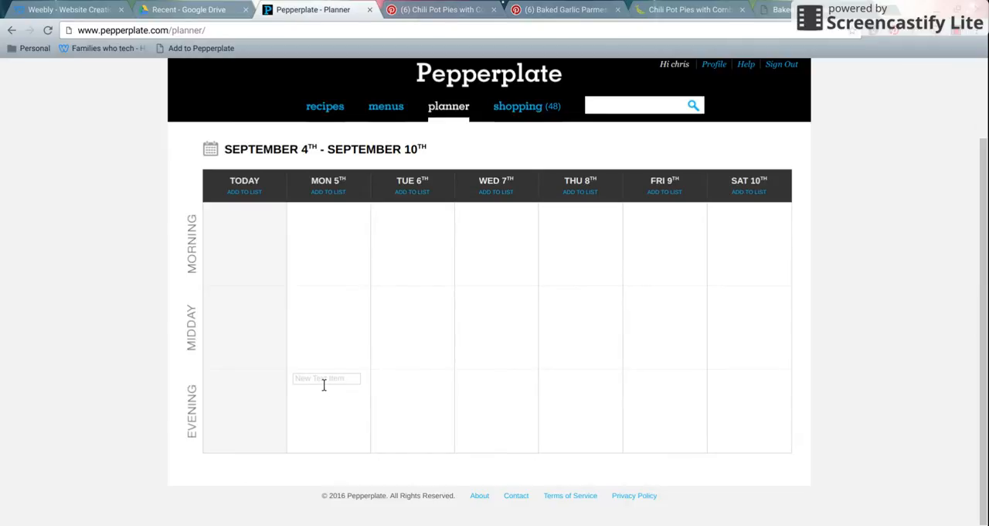
{"action": "left_click", "coordinate": [325, 377]}
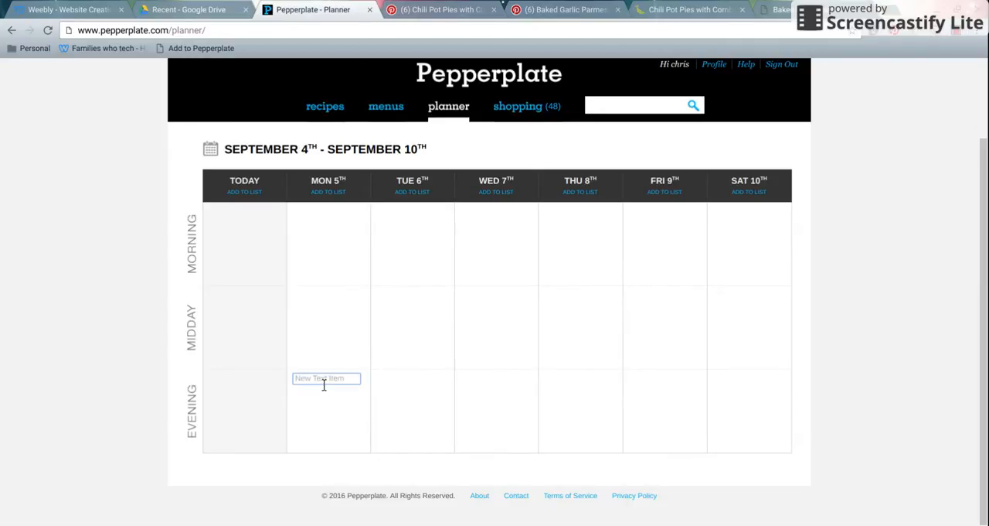
{"action": "type", "text": "C"}
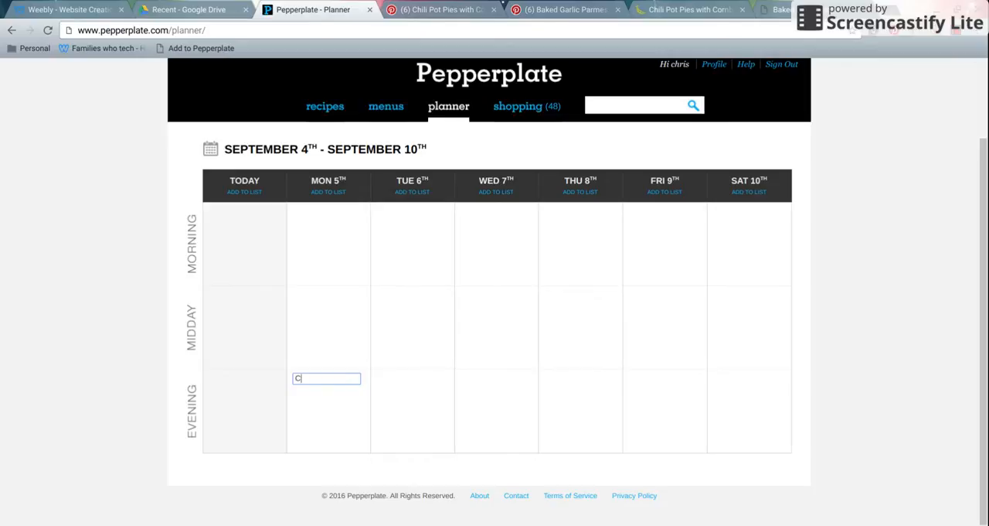
{"action": "type", "text": "hili"}
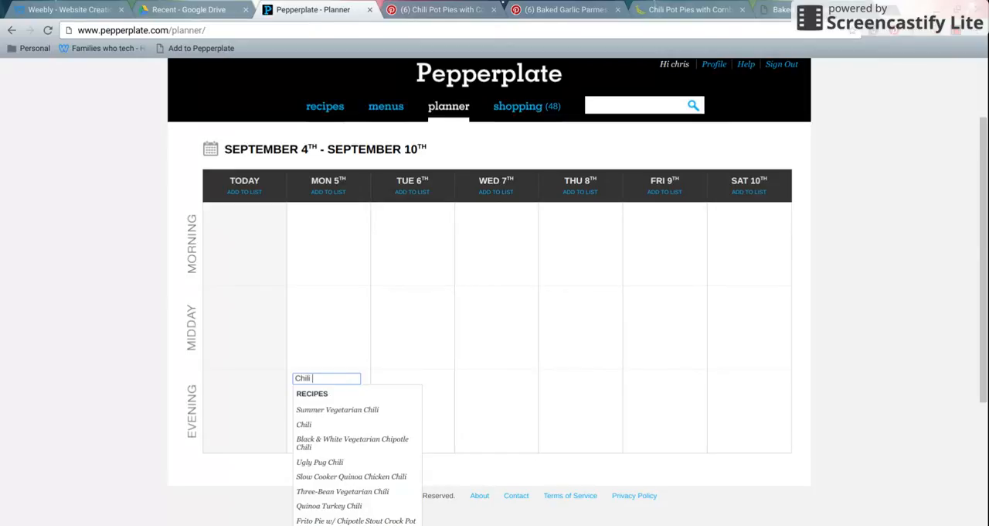
{"action": "type", "text": "P"}
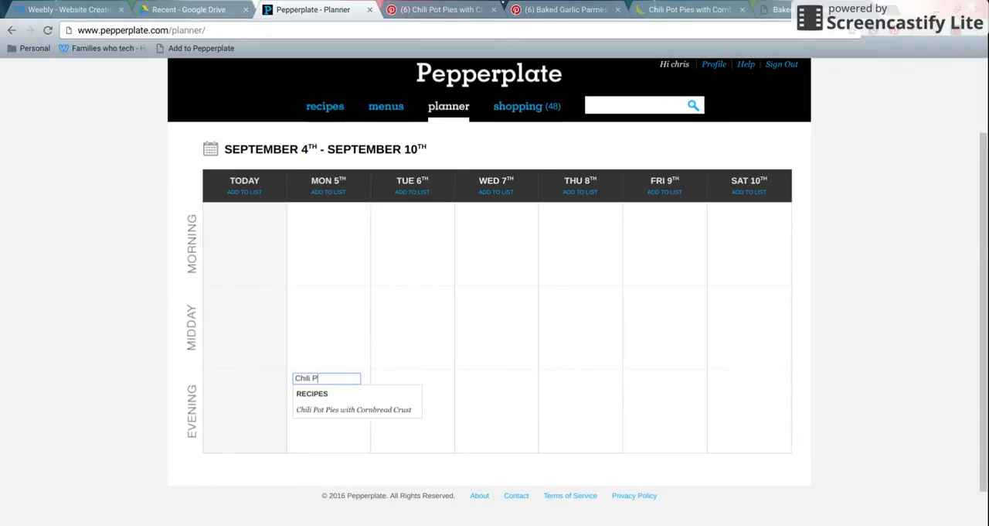
{"action": "left_click", "coordinate": [352, 408]}
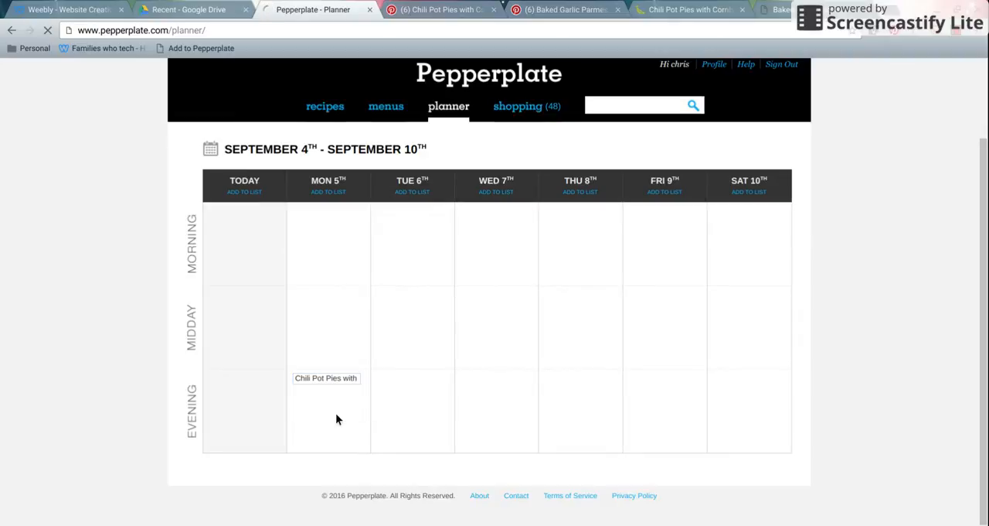
{"action": "scroll", "scroll_direction": "down", "scroll_amount": 3}
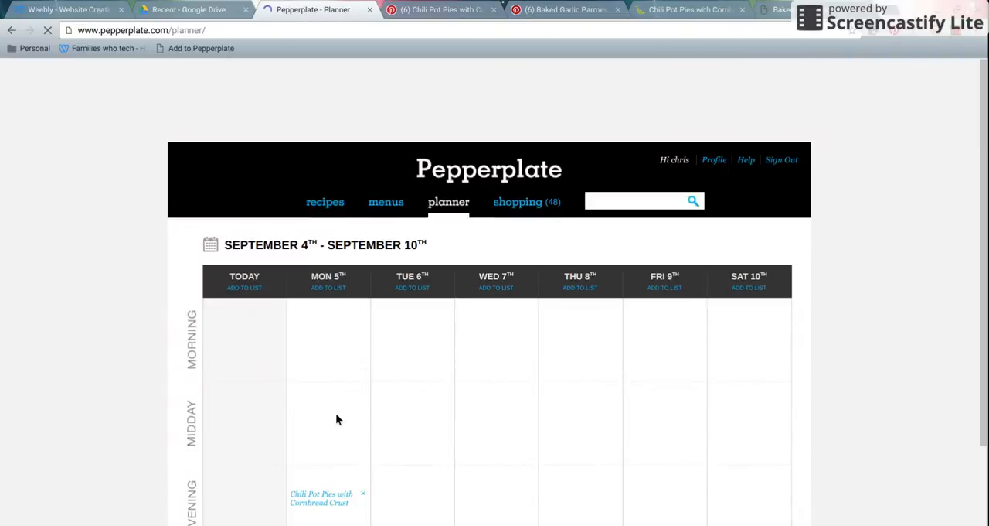
{"action": "left_click", "coordinate": [494, 286]}
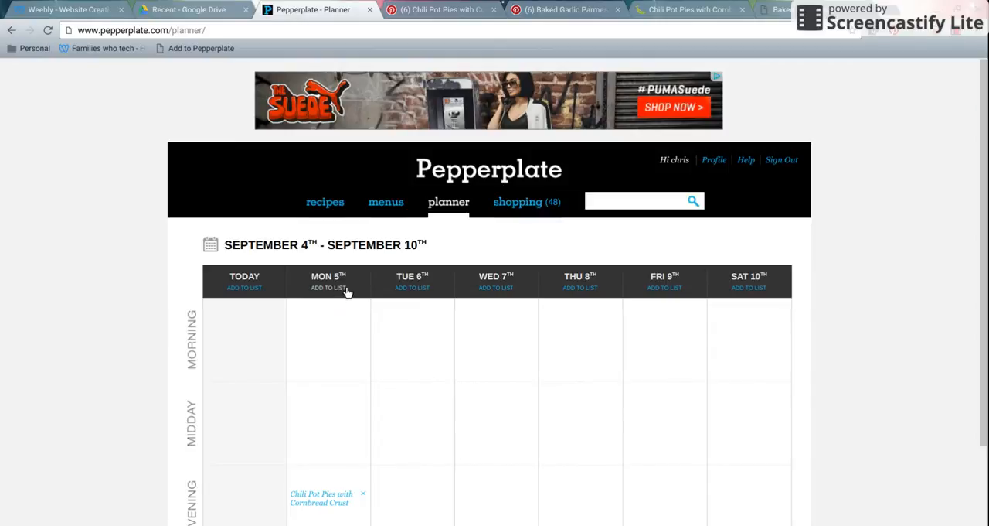
{"action": "mouse_move", "coordinate": [411, 290]}
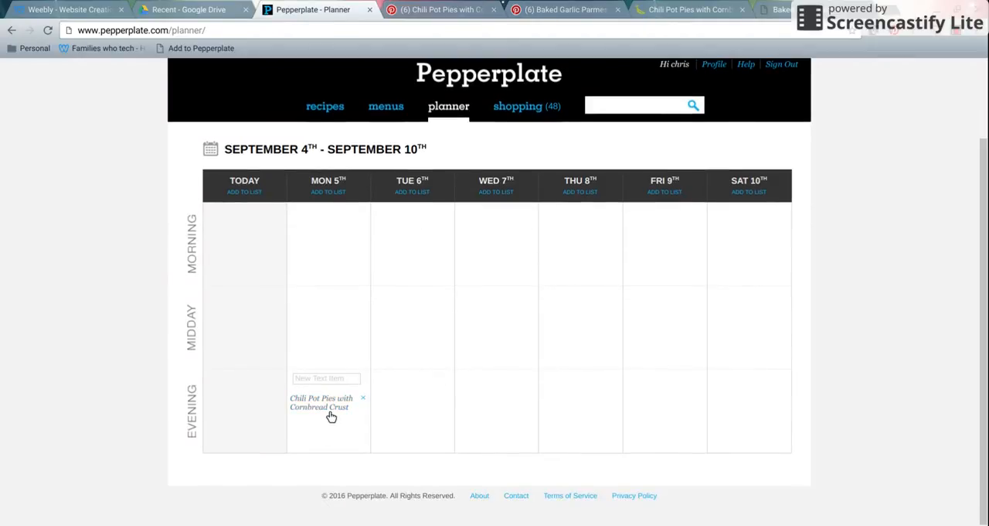
Step: Reopen the scheduled recipe from the planner and check its Planner panel lists Monday
{"action": "left_click", "coordinate": [320, 402]}
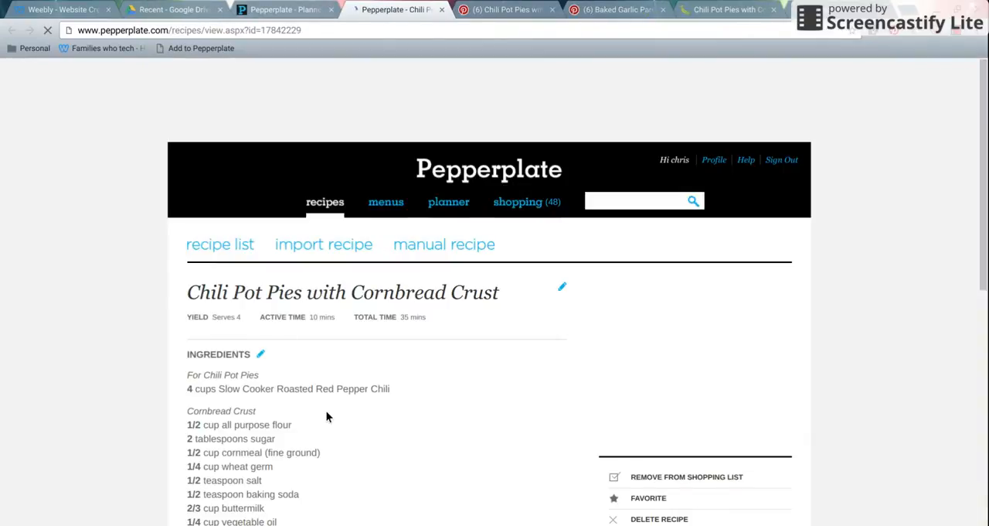
{"action": "scroll", "scroll_direction": "down", "scroll_amount": 3}
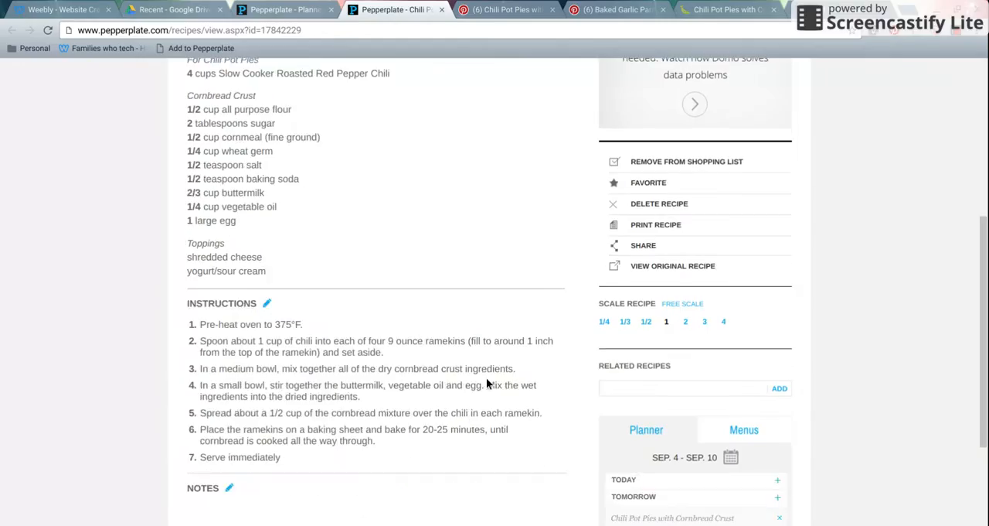
{"action": "scroll", "scroll_direction": "down", "scroll_amount": 3}
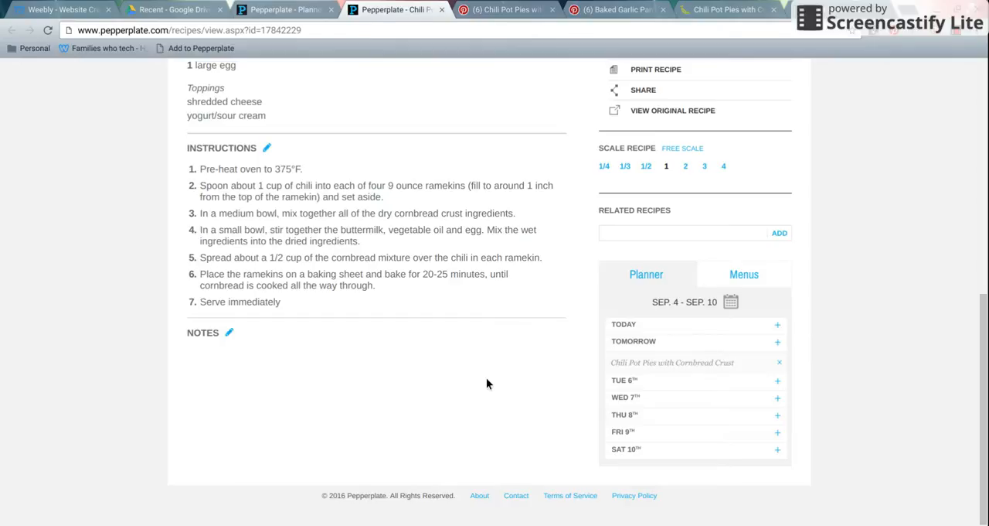
{"action": "scroll", "scroll_direction": "up", "scroll_amount": 3}
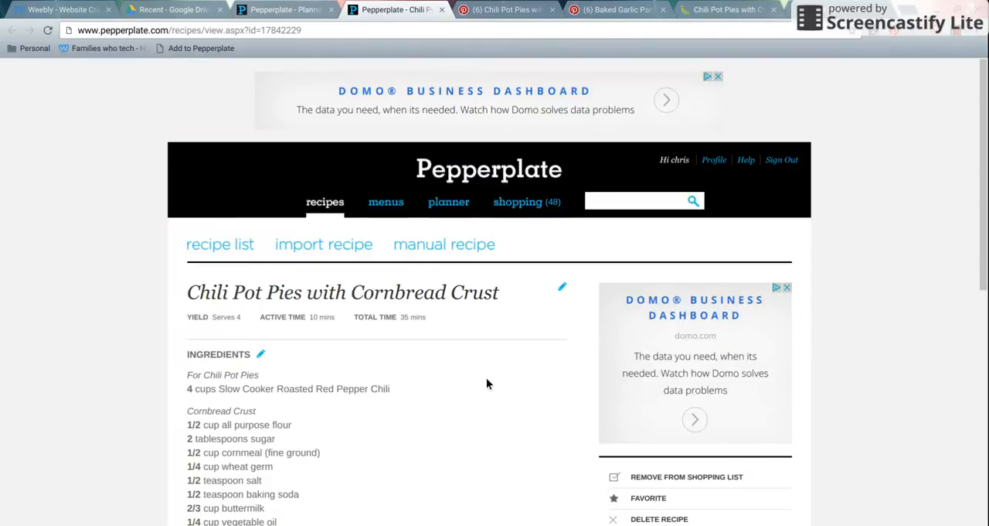